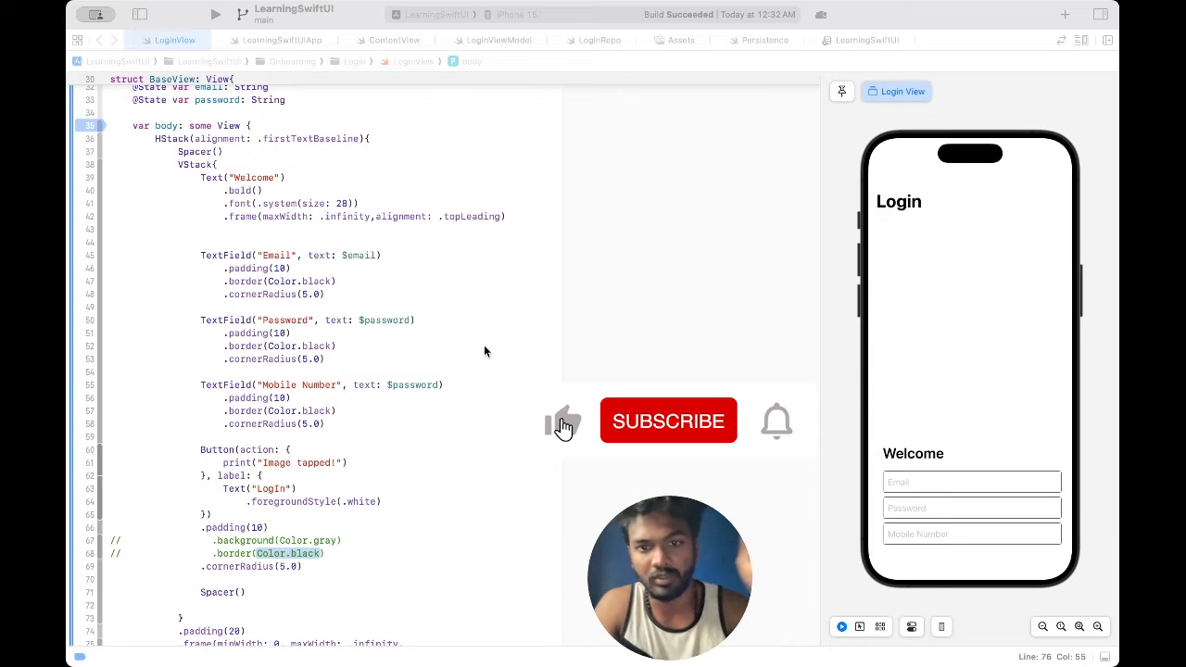
Change the Email field's .cornerRadius from 5.0 to 10.0 and add a line below it
{"action": "left_click", "coordinate": [667, 421]}
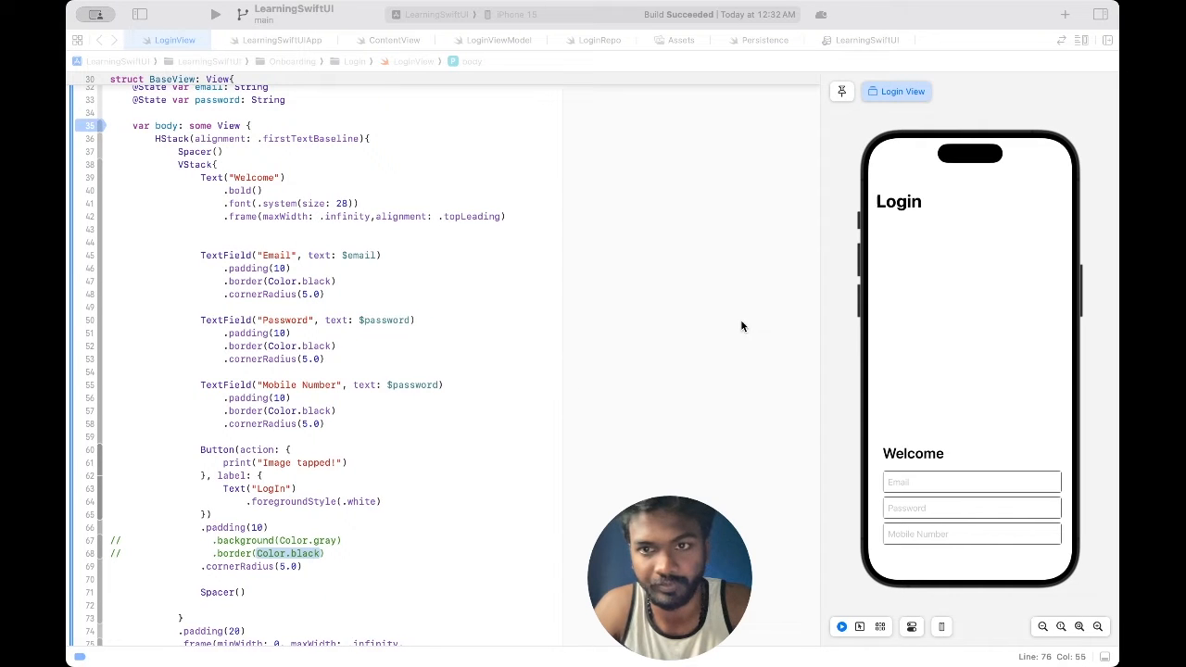
{"action": "mouse_move", "coordinate": [1027, 326]}
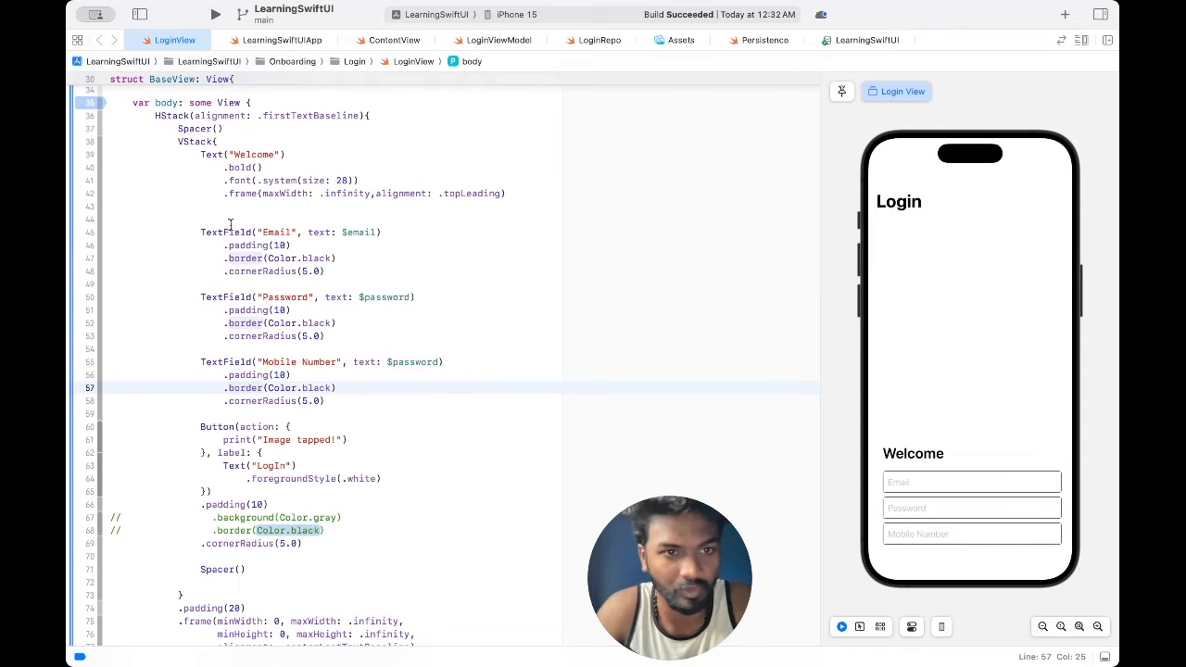
{"action": "left_click_drag", "start_coordinate": [200, 231], "coordinate": [339, 401]}
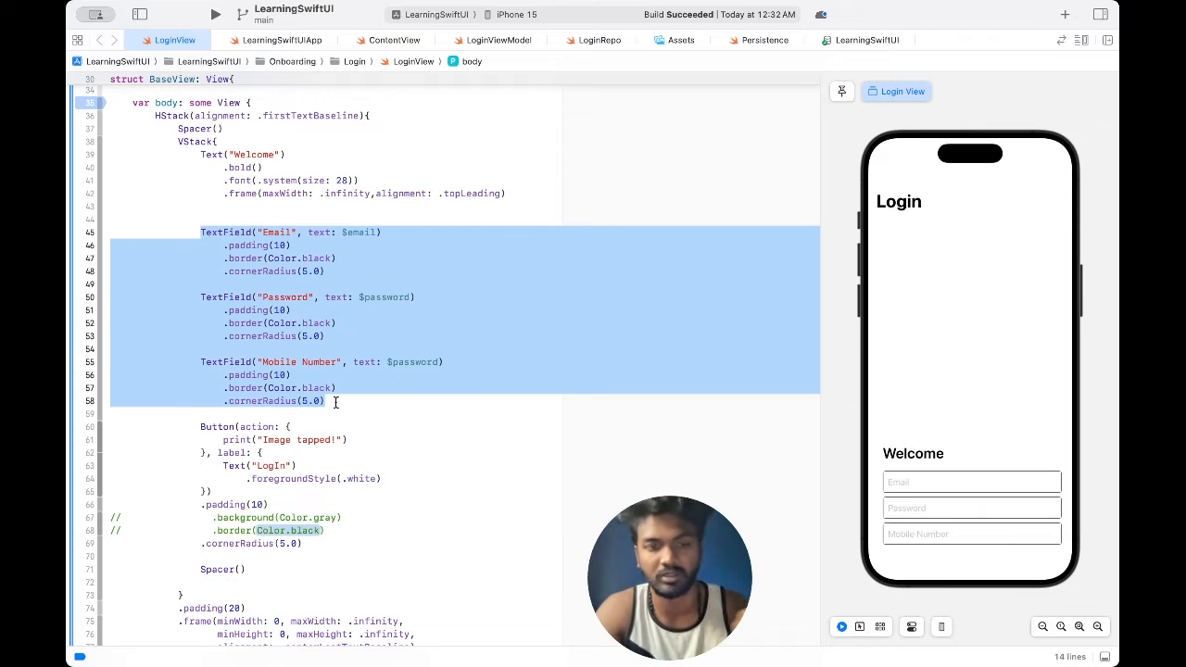
{"action": "left_click", "coordinate": [348, 257]}
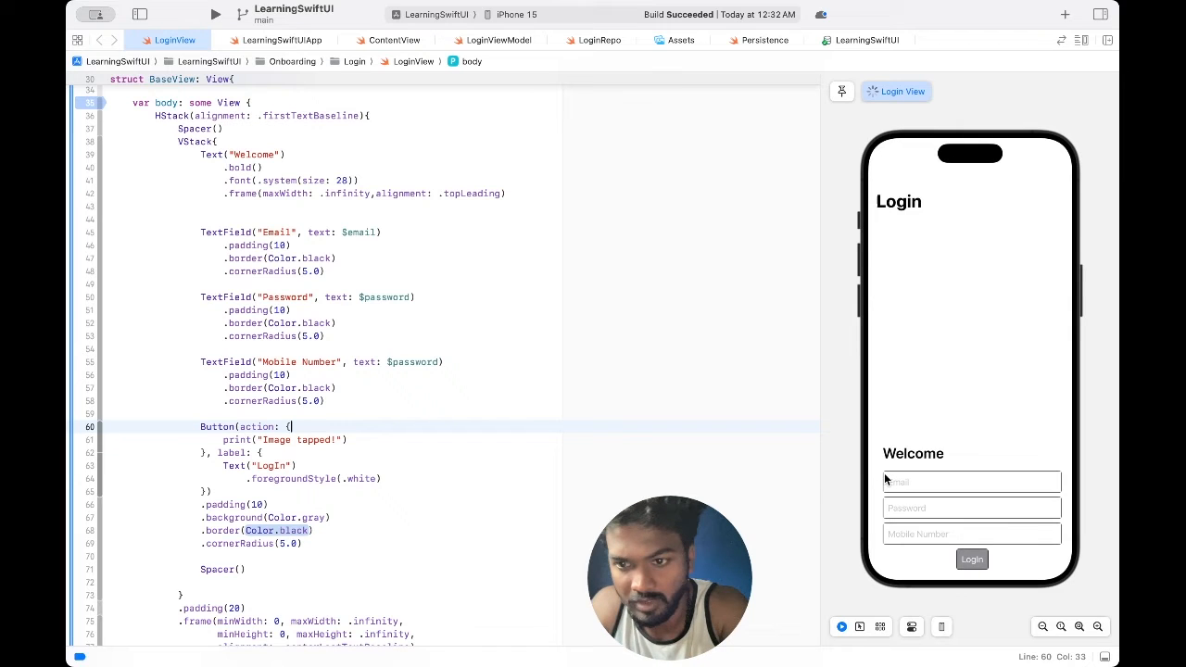
{"action": "mouse_move", "coordinate": [1061, 504]}
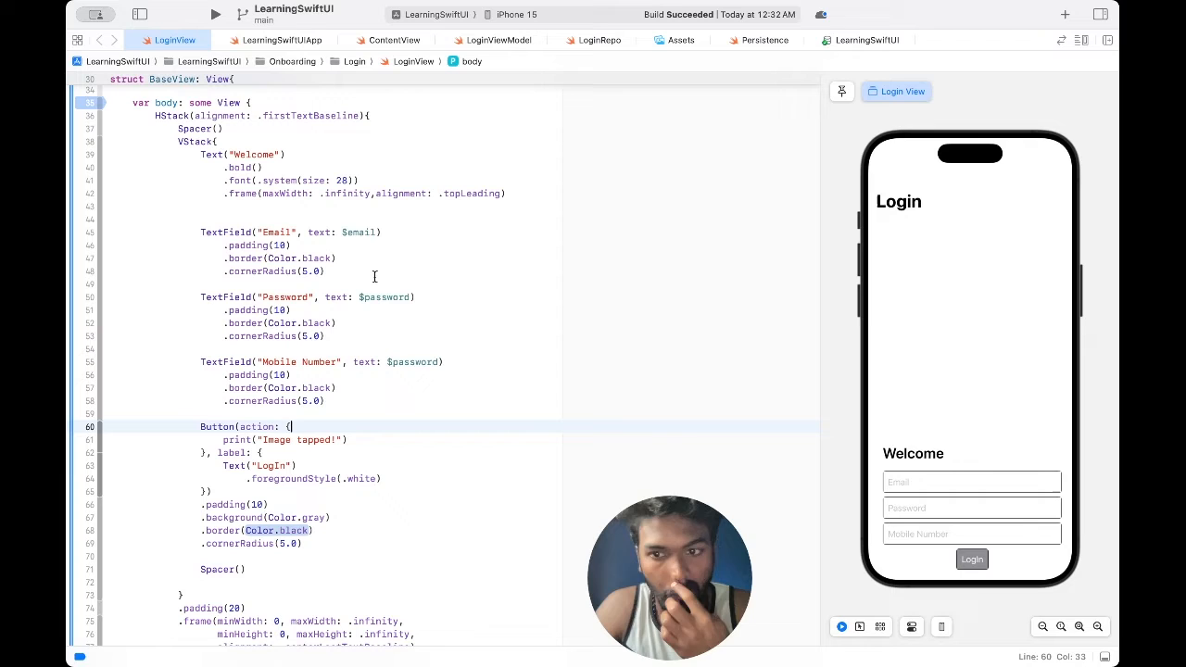
{"action": "left_click", "coordinate": [326, 271]}
{"action": "type", "text": "10"}
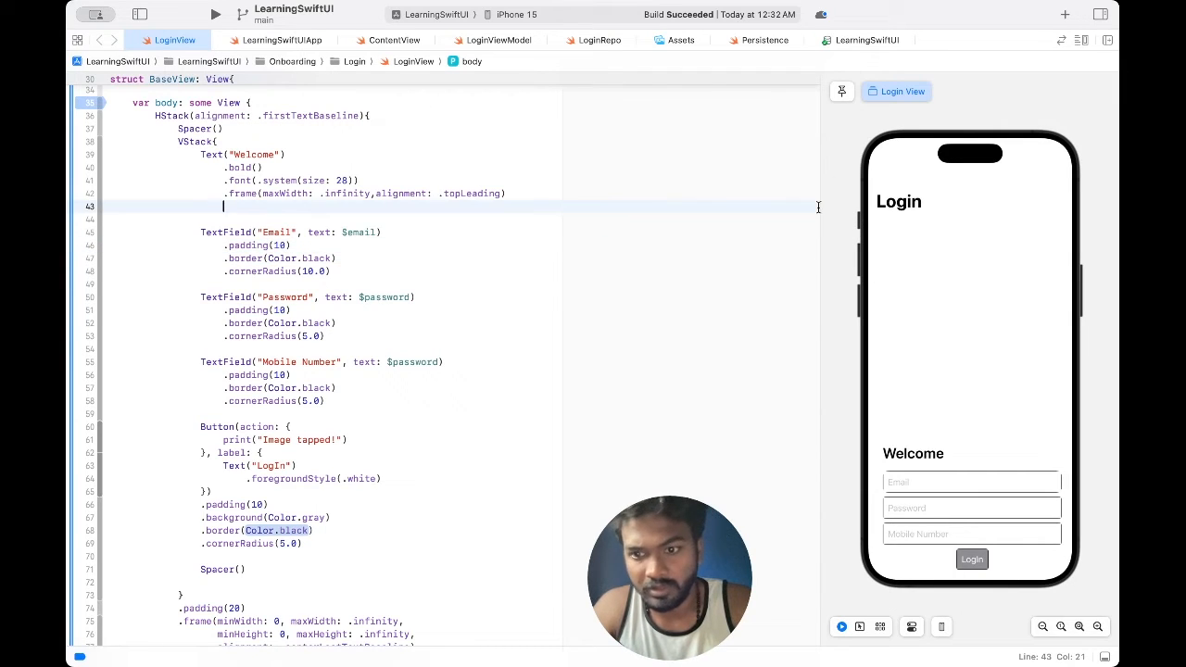
{"action": "mouse_move", "coordinate": [867, 565]}
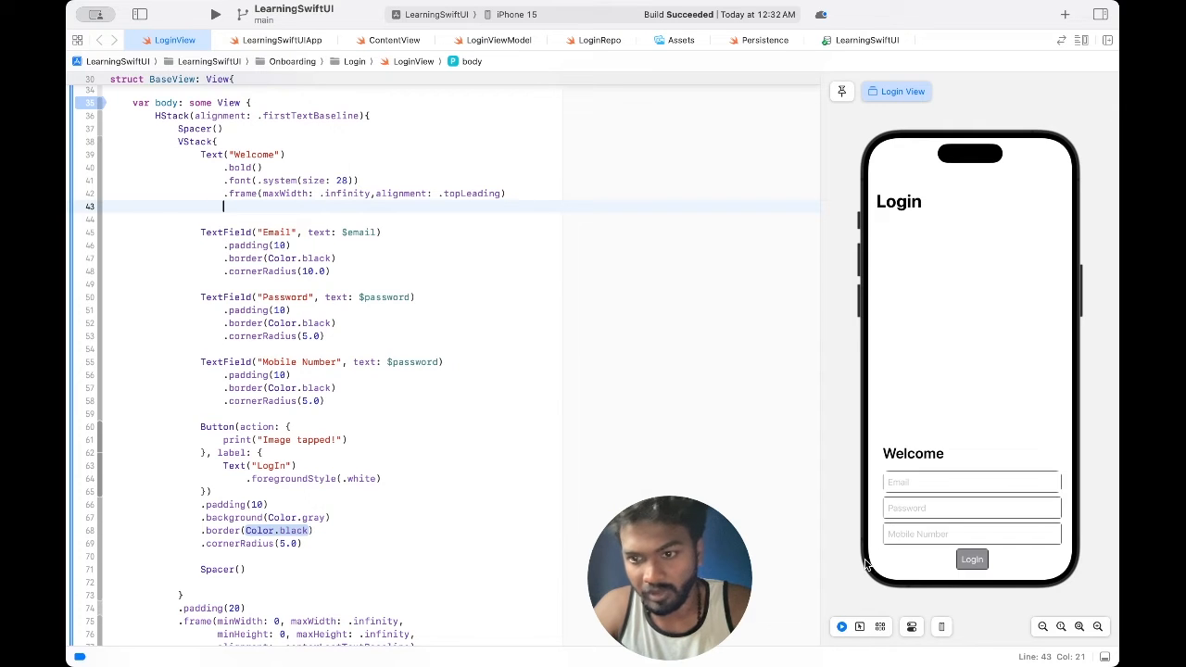
{"action": "mouse_move", "coordinate": [1064, 478]}
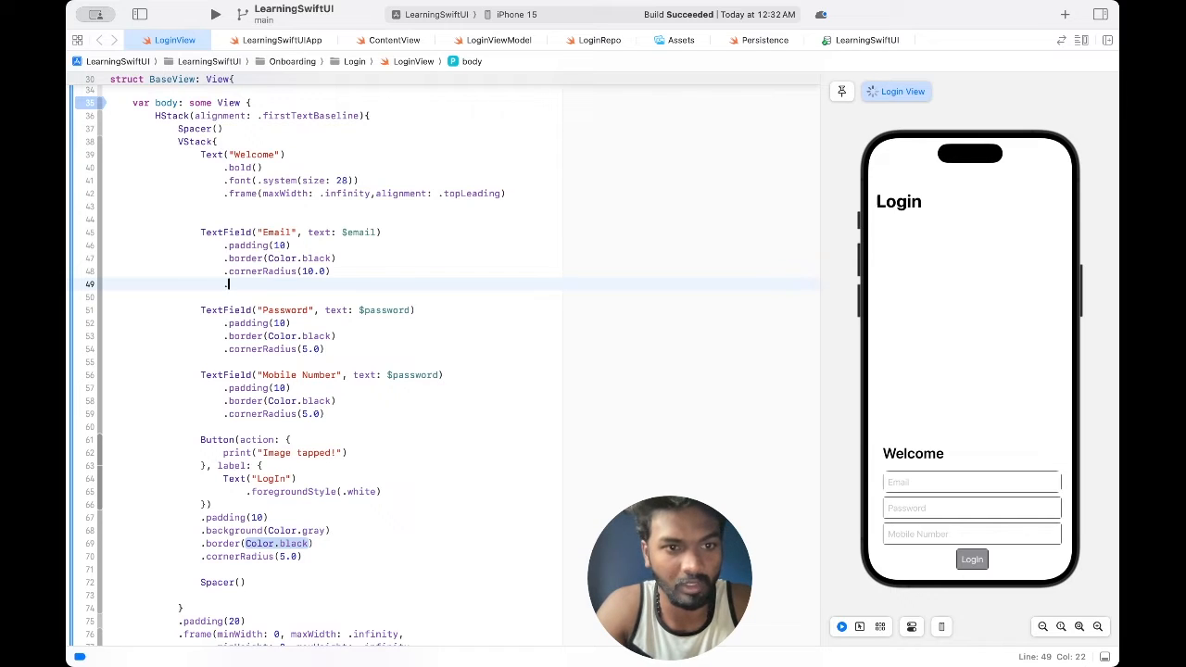
Add .overlay( RoundedRectangle(cornerRadius: 10.0) under the Email TextField, clearing the style placeholder
{"action": "type", "text": ".overlay(, in: Shape"}
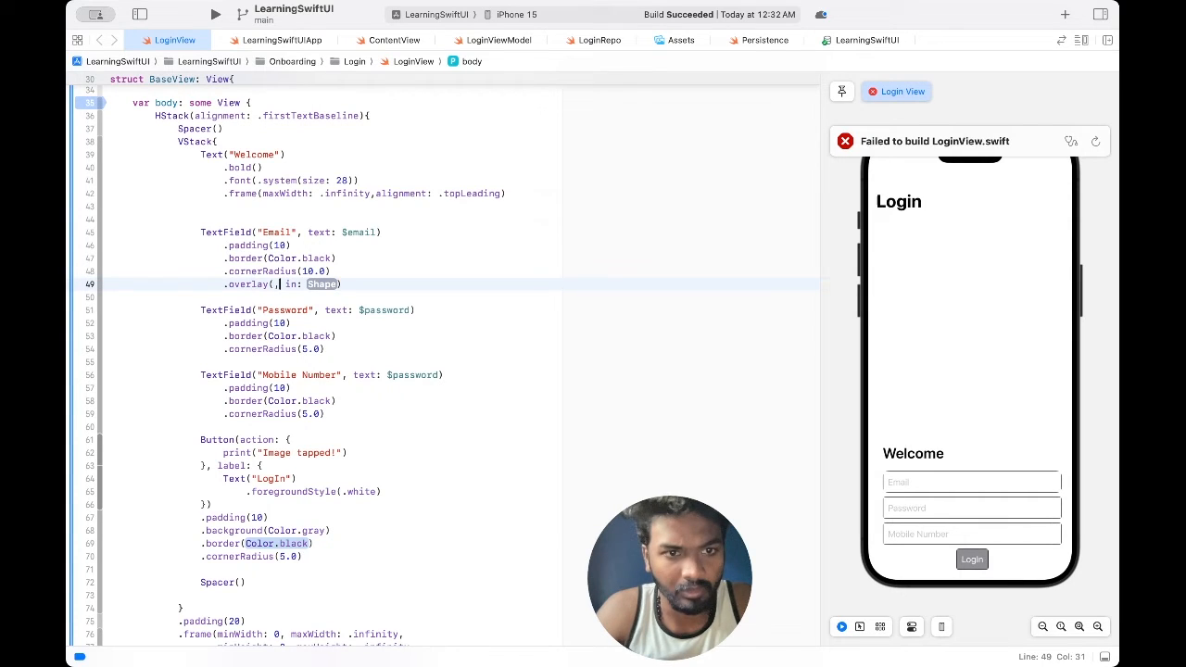
{"action": "key", "text": "Backspace"}
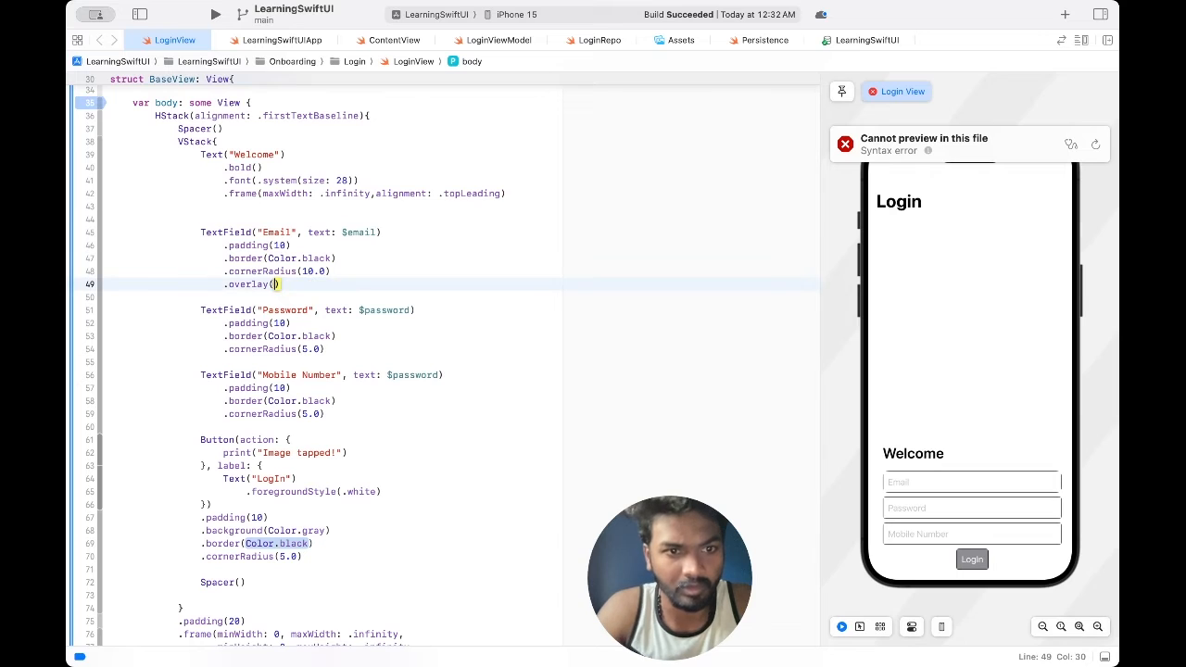
{"action": "type", "text": "Rou"}
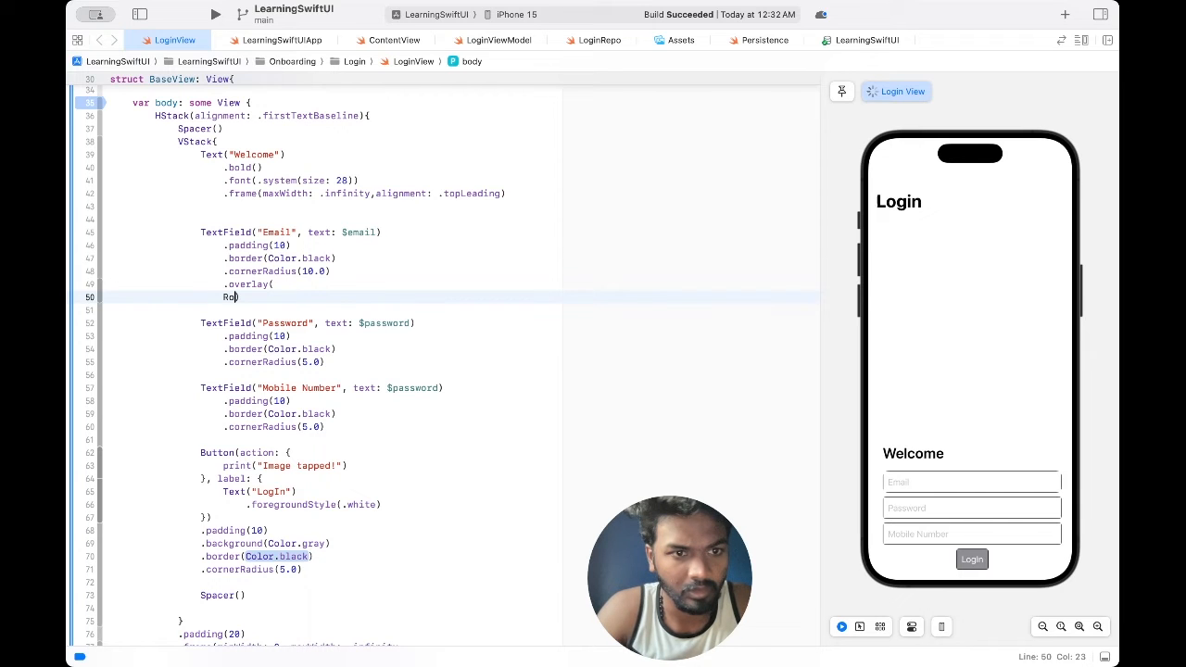
{"action": "scroll", "scroll_direction": "down", "scroll_amount": 3}
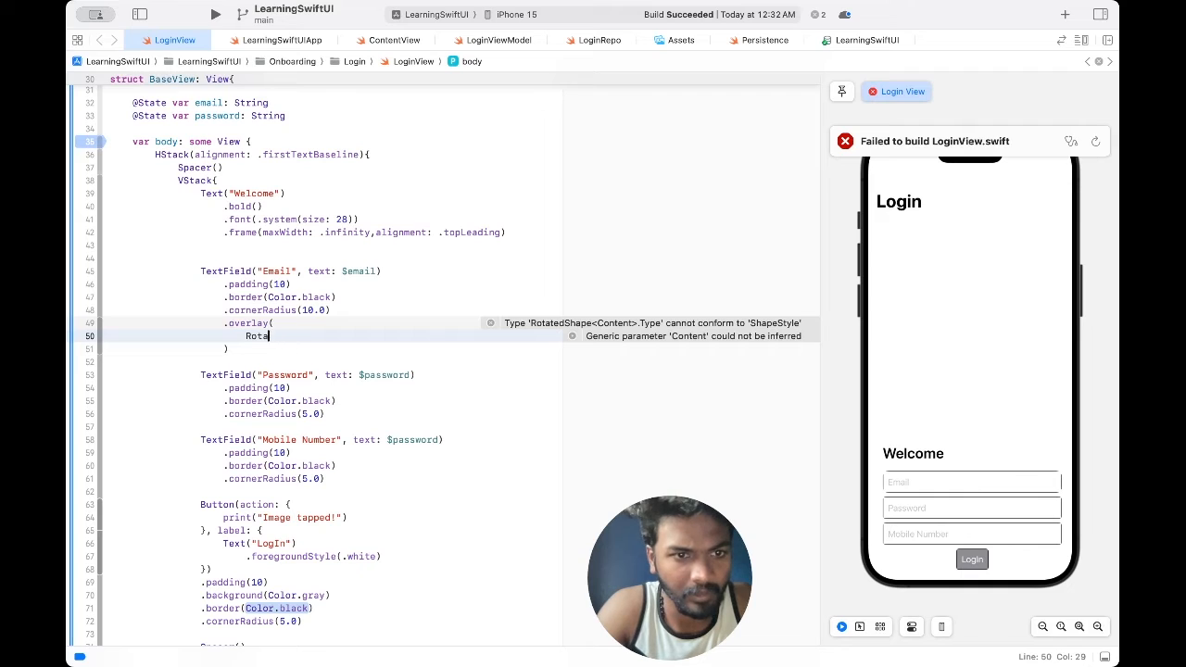
{"action": "type", "text": "RoundedRectangle"}
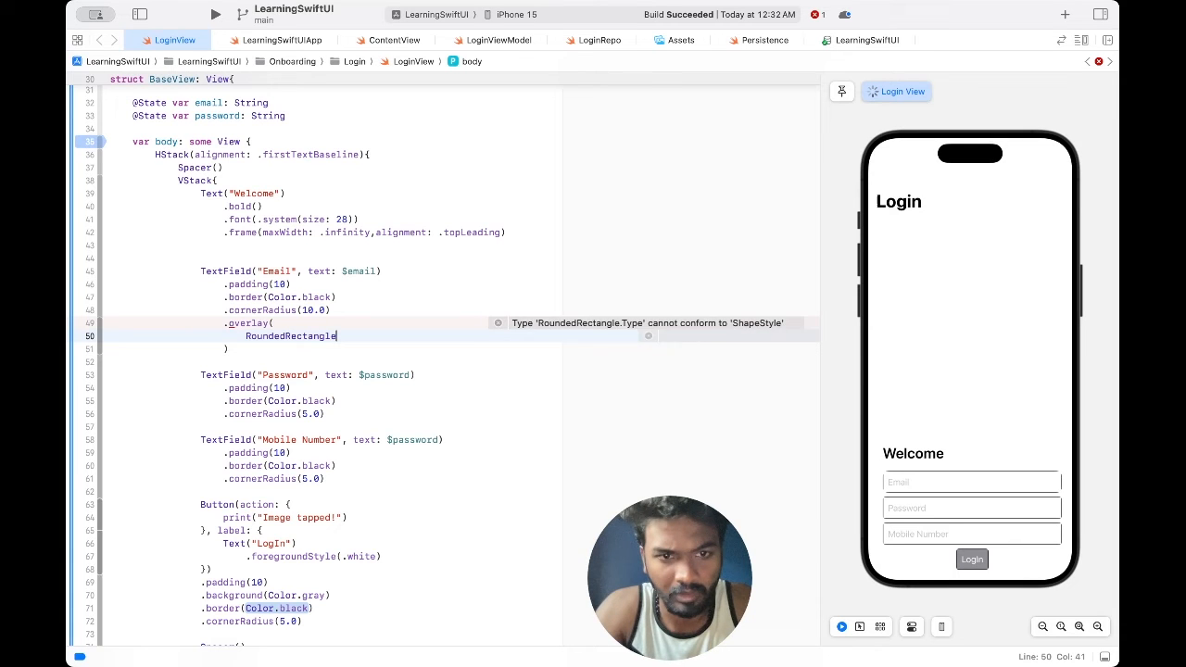
{"action": "type", "text": "("}
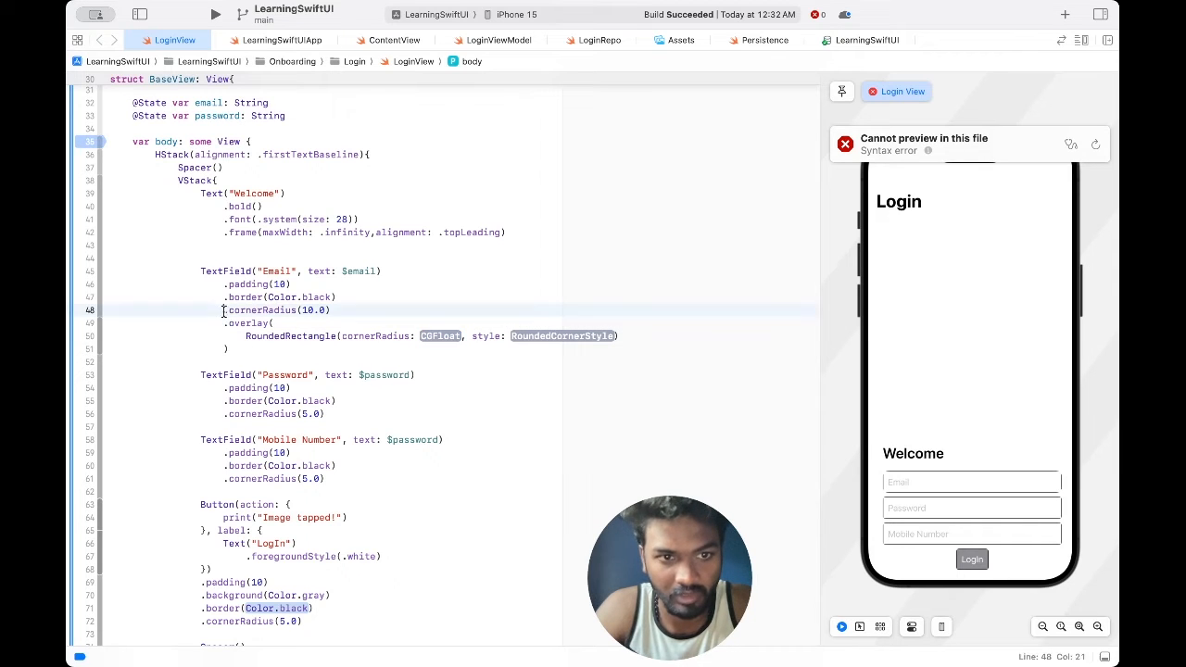
{"action": "double_click", "coordinate": [441, 336]}
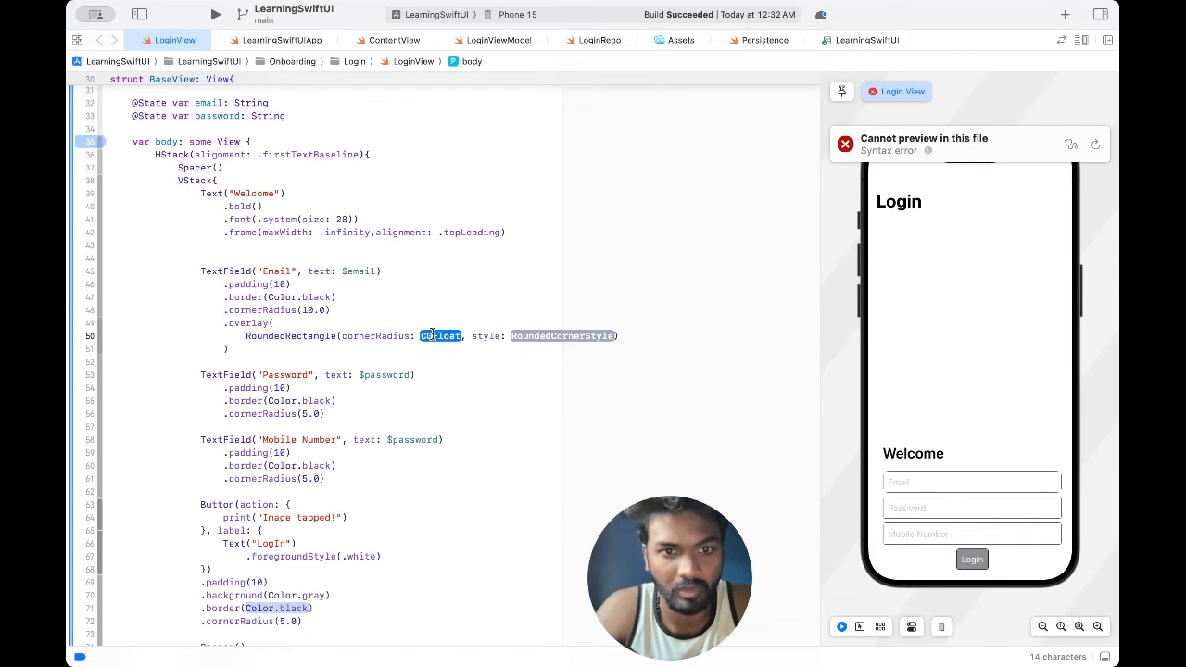
{"action": "type", "text": "10.0"}
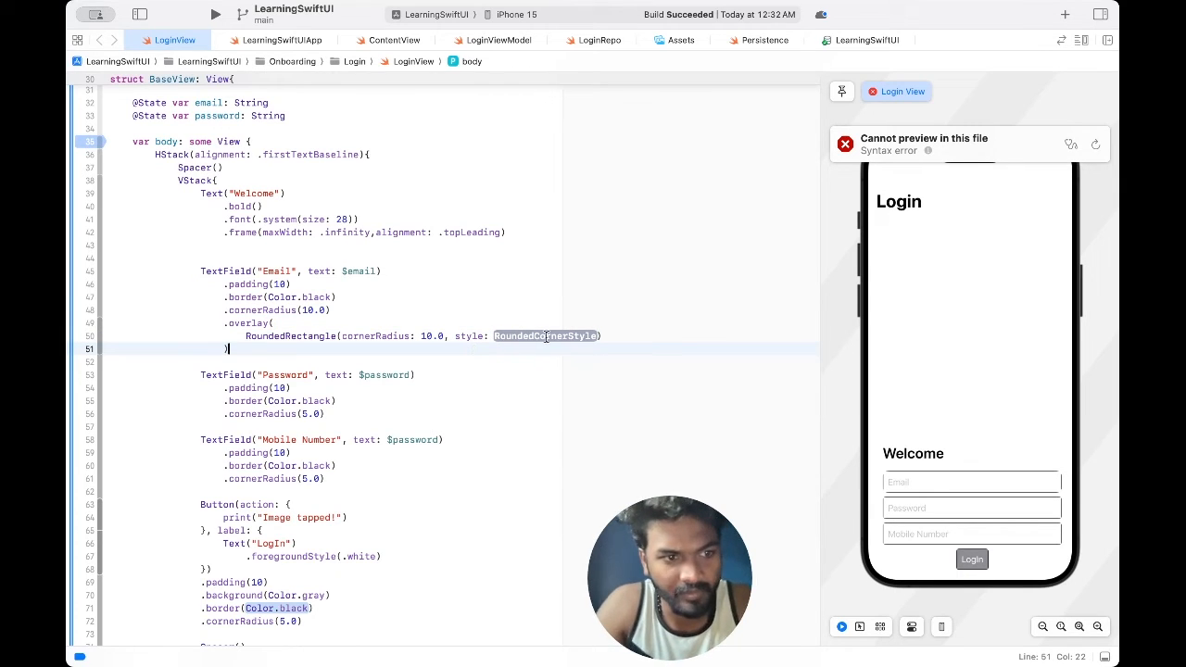
{"action": "double_click", "coordinate": [545, 338]}
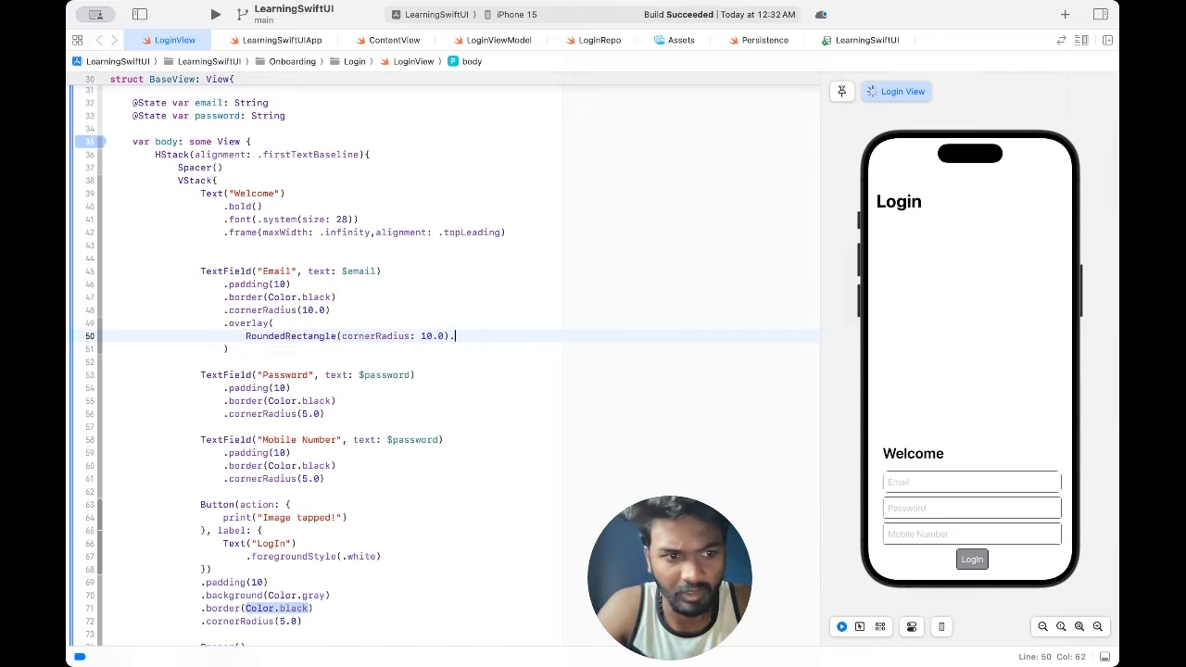
Chain .stroke(.black, lineWidth: onto the RoundedRectangle overlay
{"action": "type", "text": ".stroke(style: StrokeStyle())"}
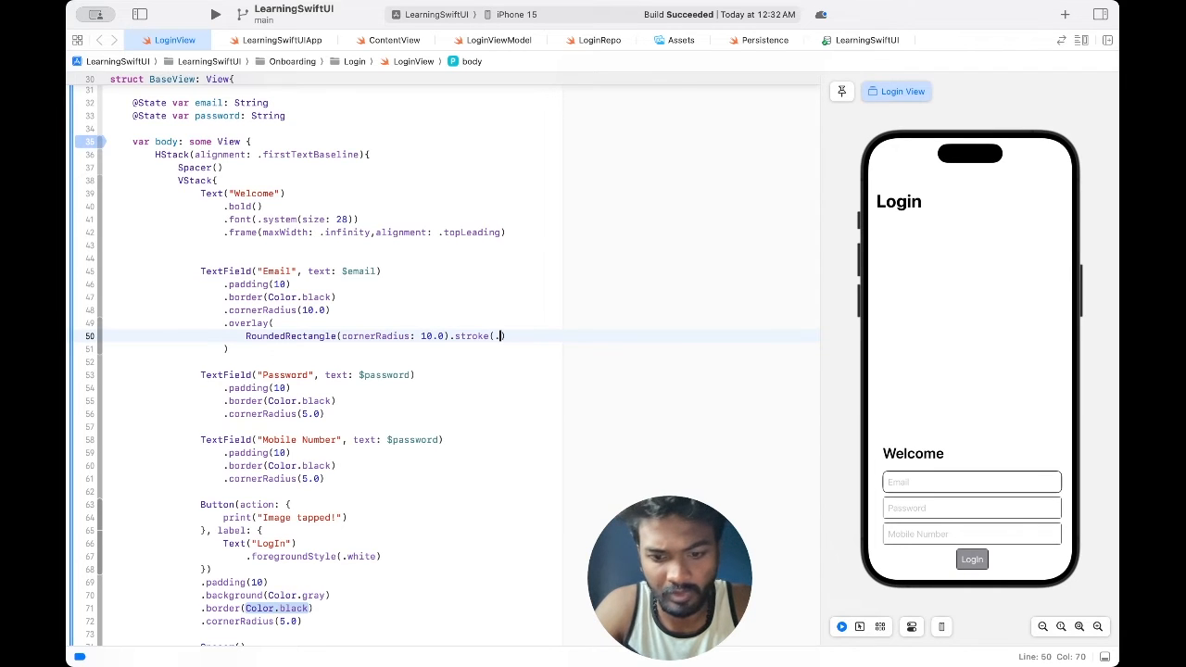
{"action": "type", "text": "black,"}
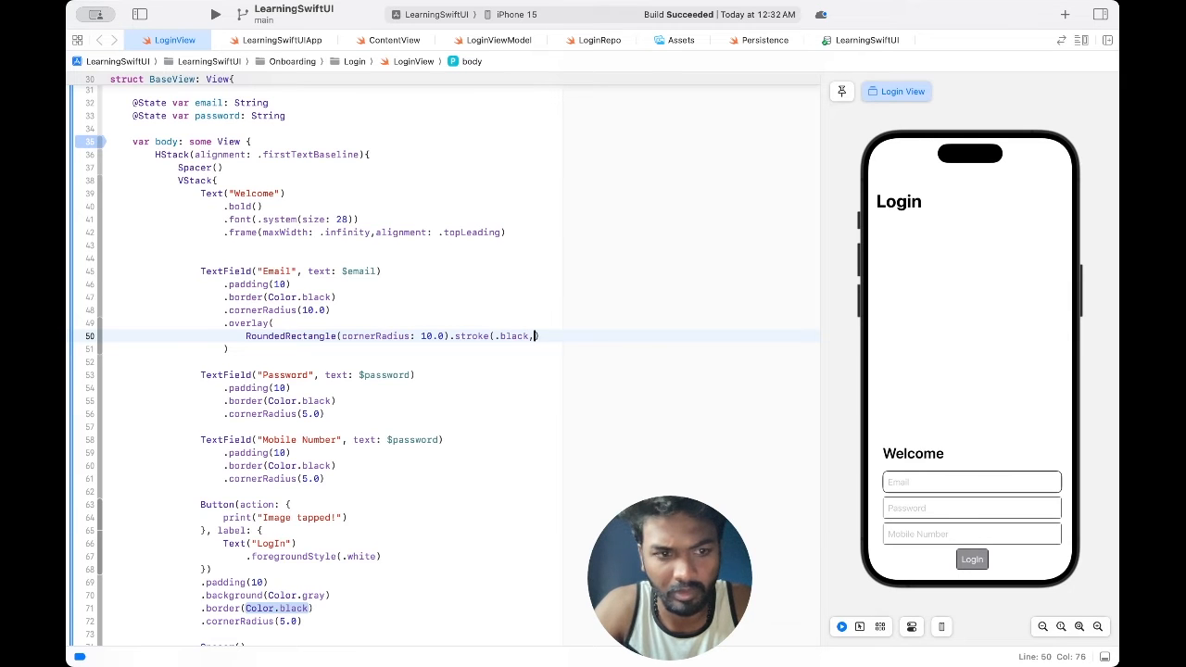
{"action": "type", "text": "line)"}
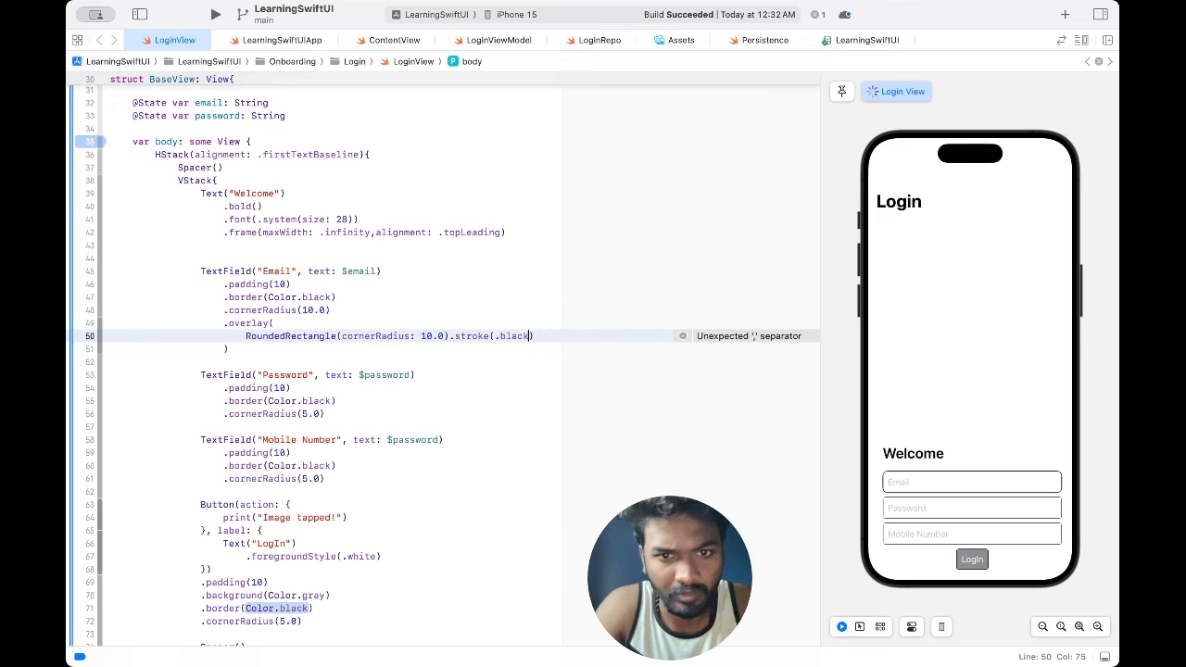
{"action": "type", "text": ","}
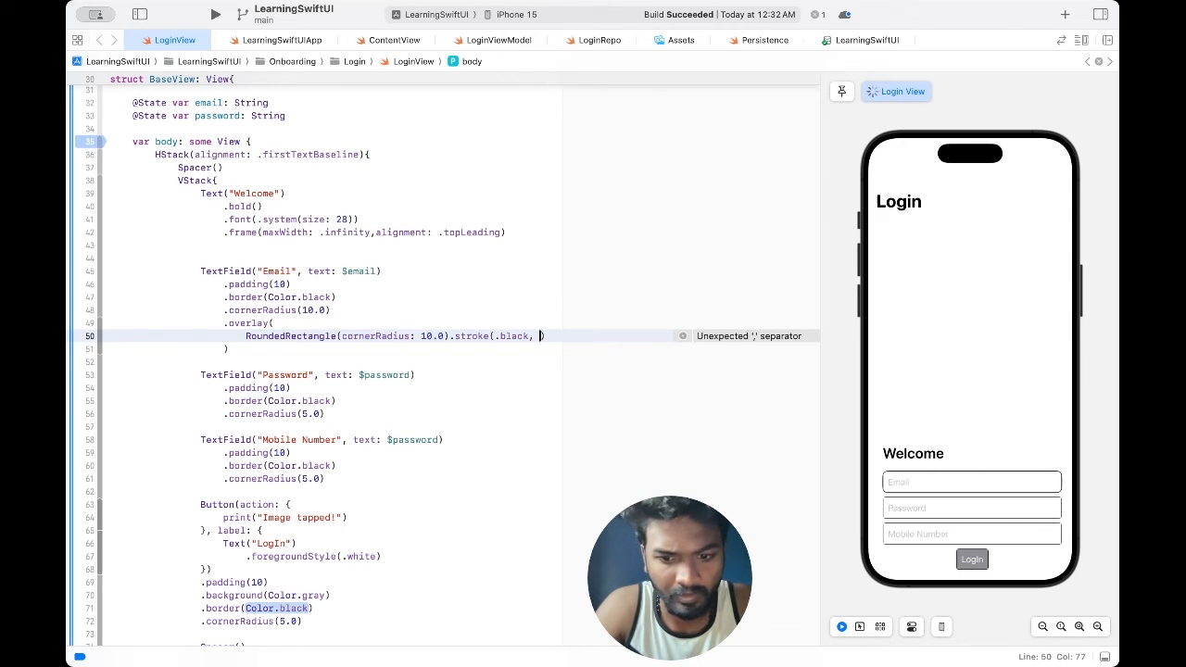
{"action": "type", "text": "linewidth: 1"}
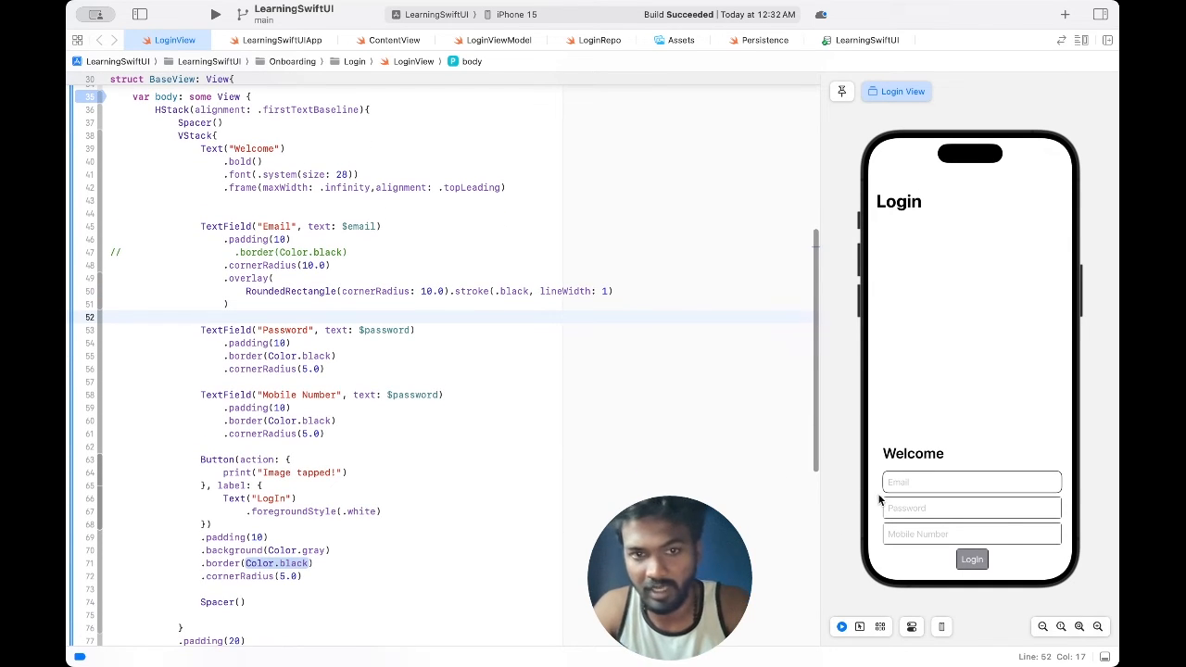
Complete lineWidth: 1) and comment out the Email field's .border(Color.black) line
{"action": "left_click", "coordinate": [312, 265]}
{"action": "type", "text": "10"}
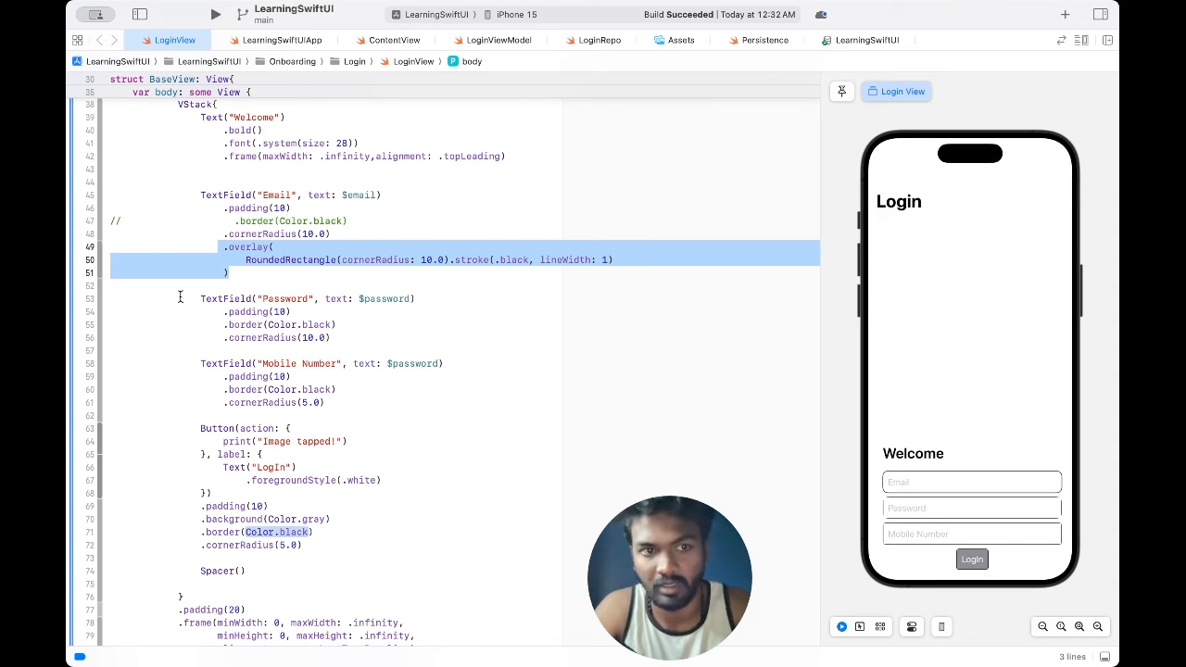
{"action": "mouse_move", "coordinate": [916, 465]}
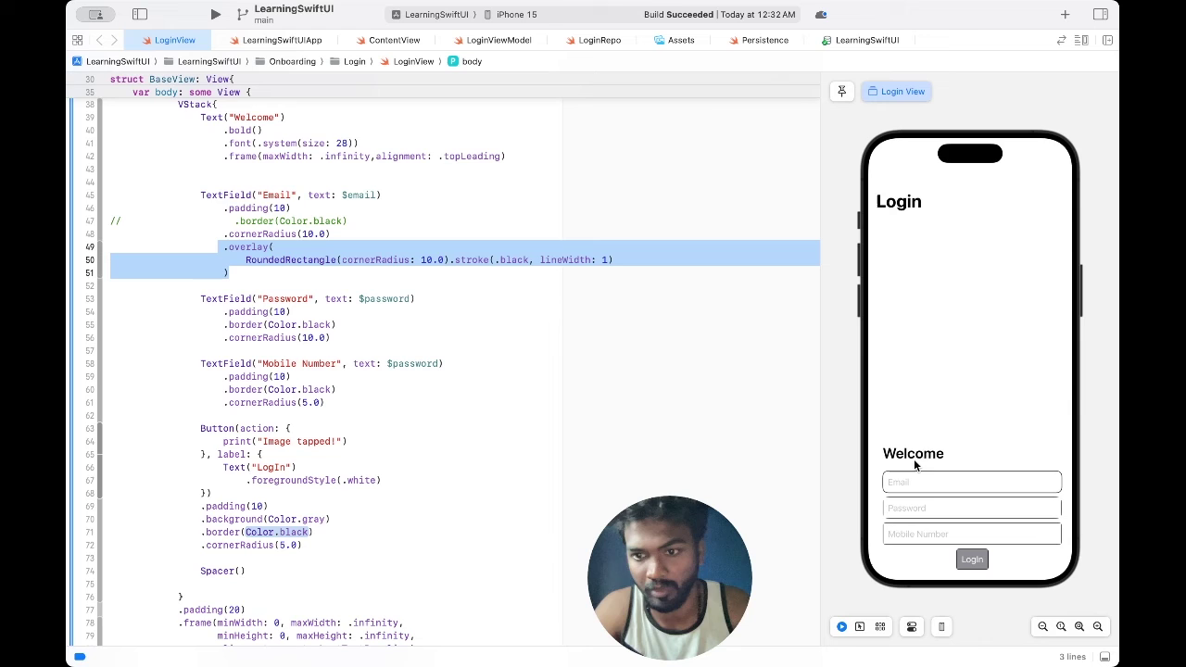
{"action": "key", "text": "cmd+a"}
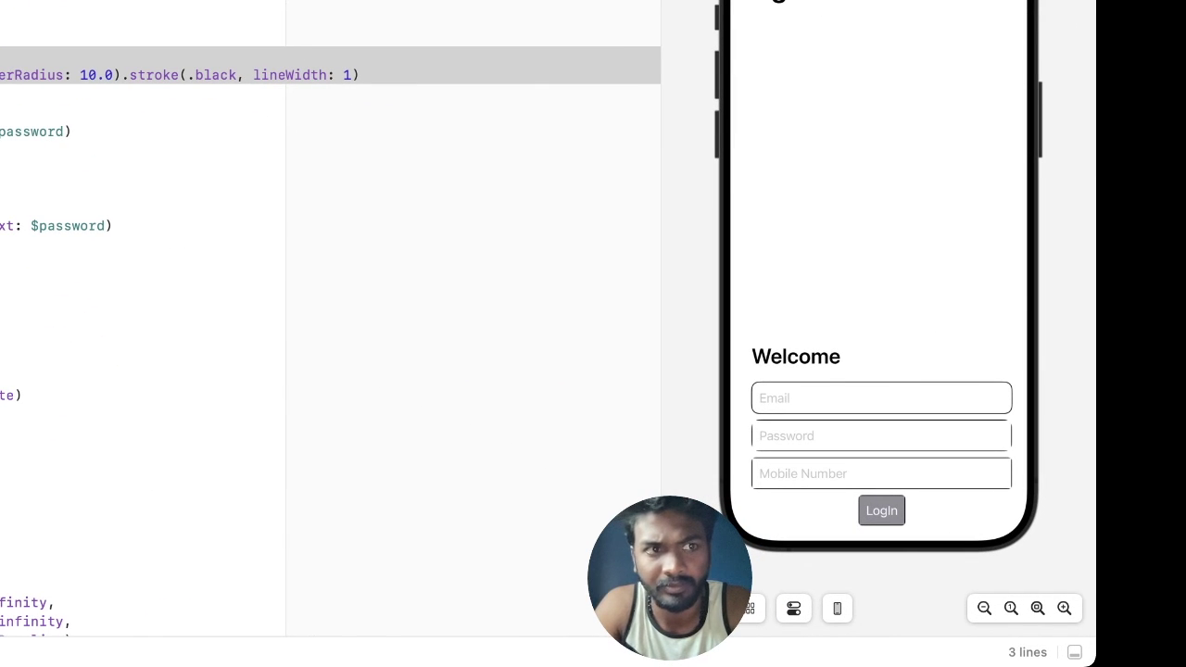
{"action": "mouse_move", "coordinate": [453, 128]}
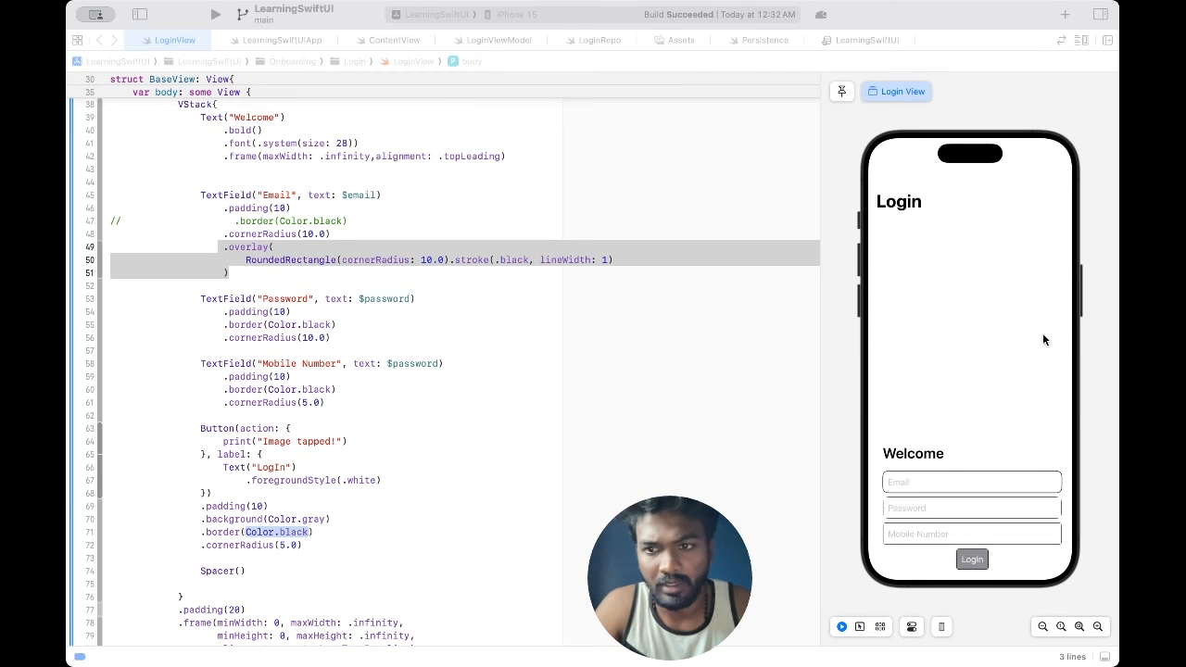
{"action": "left_click", "coordinate": [365, 364]}
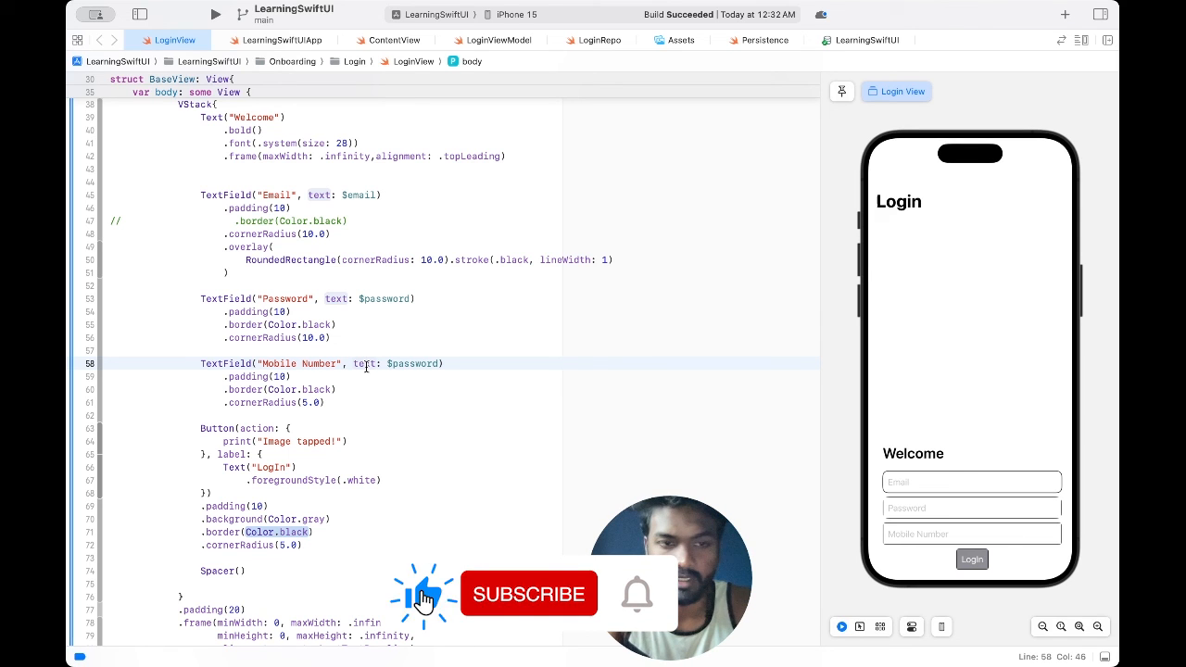
{"action": "left_click", "coordinate": [528, 593]}
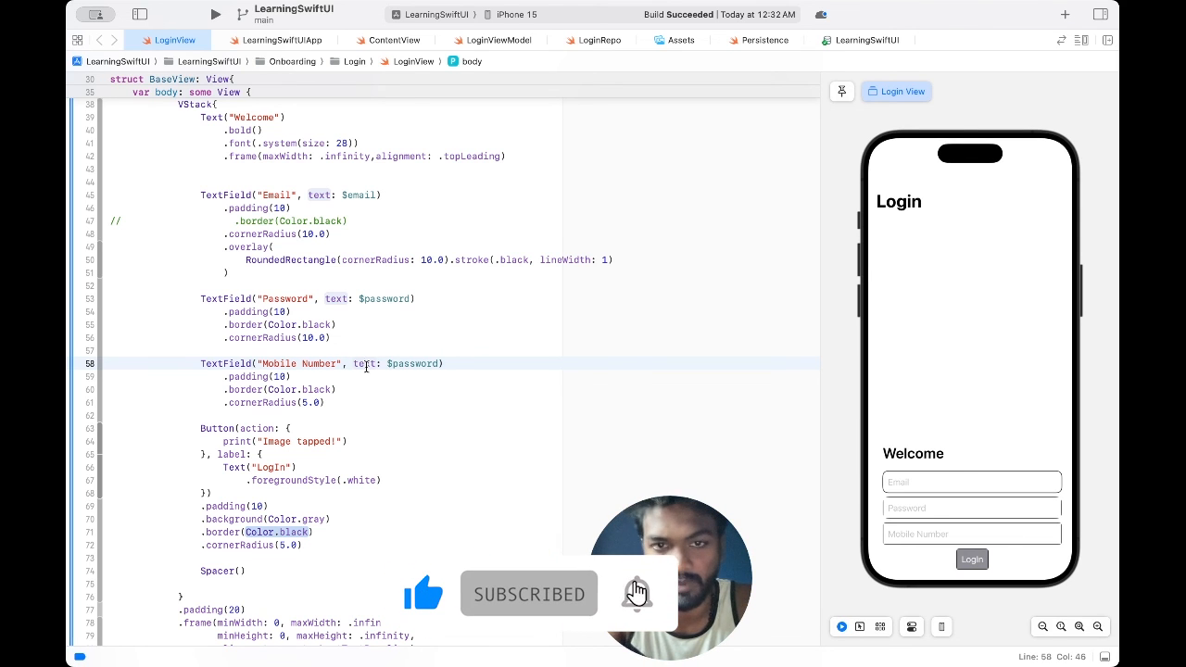